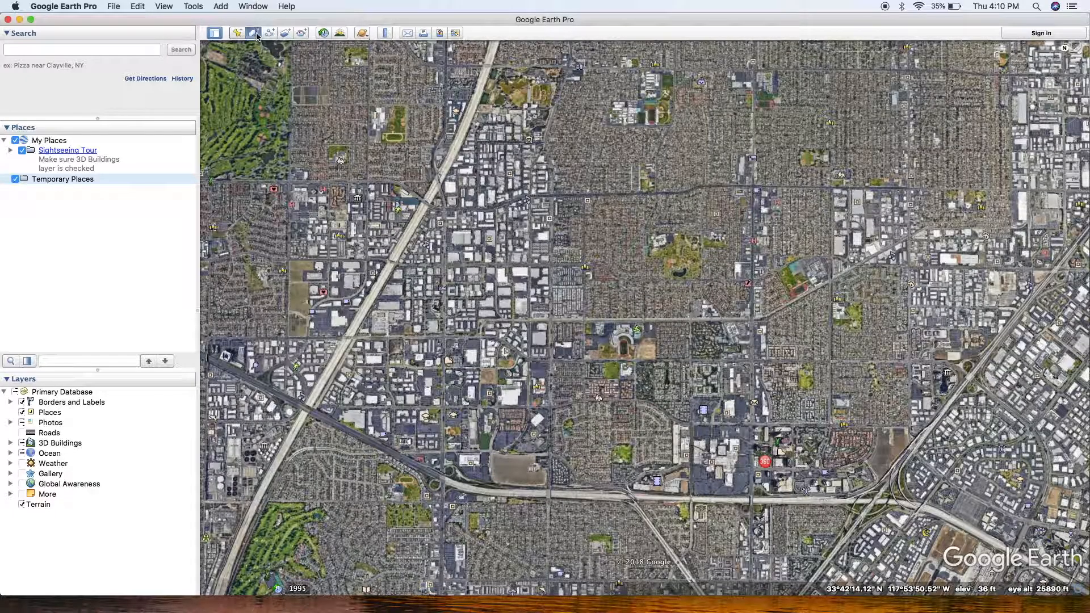
Start a new polygon and name it 'Aerotas'.
{"action": "left_click", "coordinate": [284, 33]}
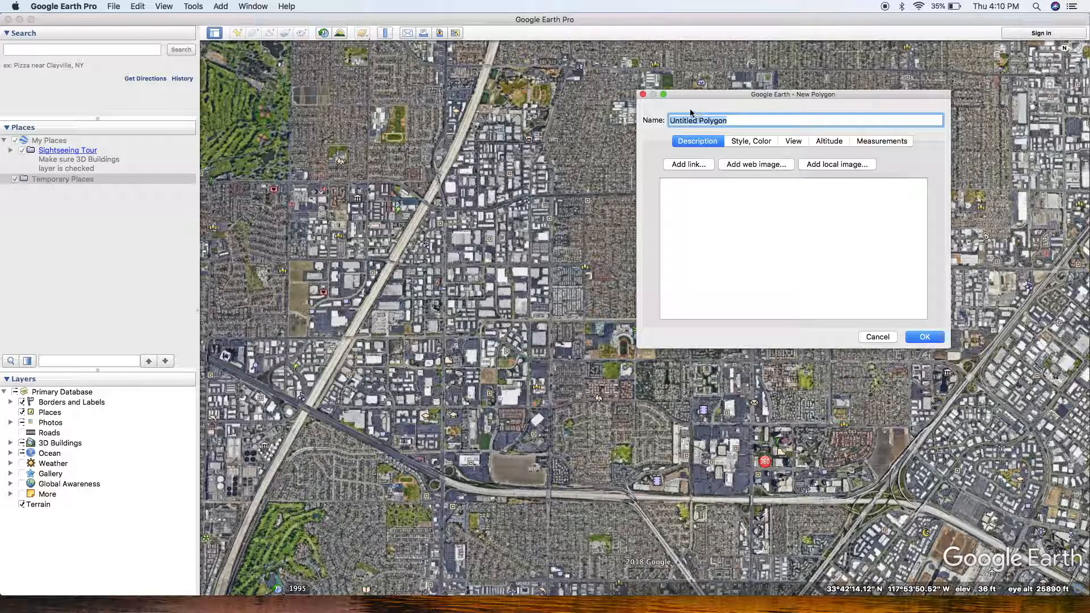
{"action": "type", "text": "Aer"}
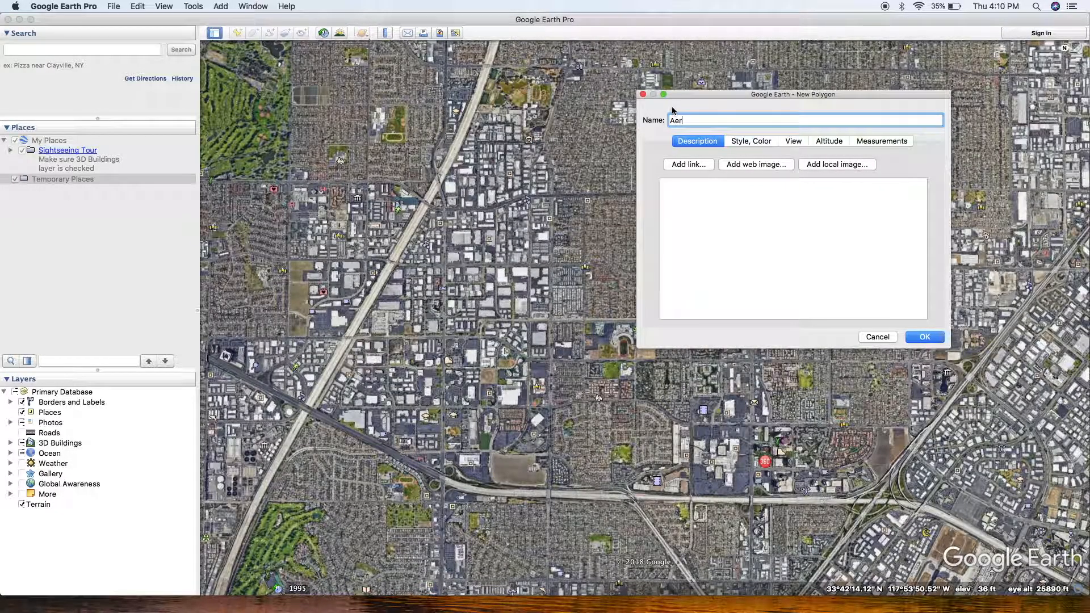
{"action": "type", "text": "otas"}
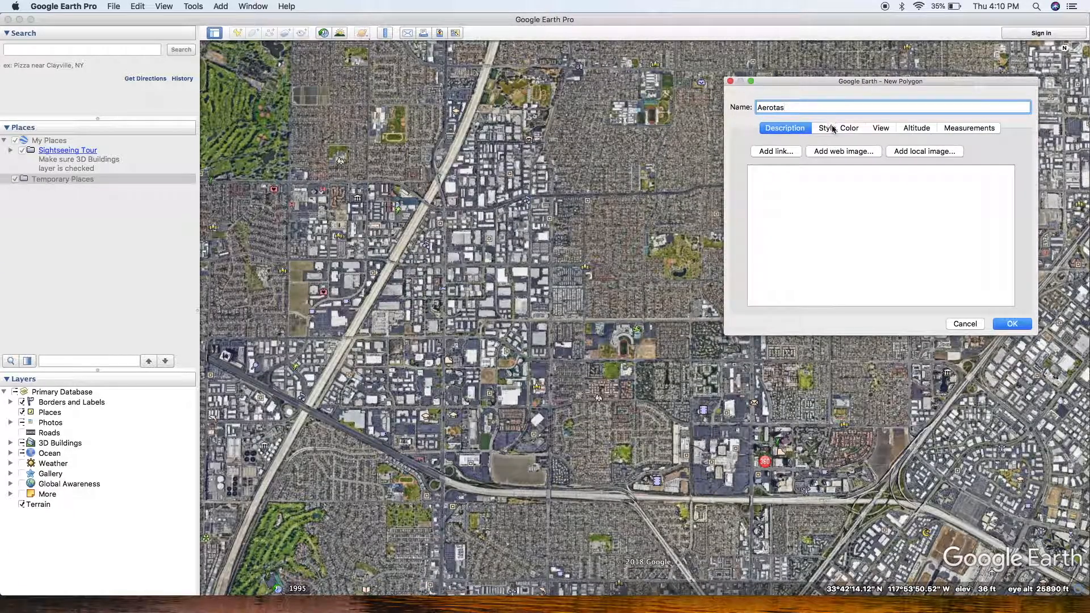
Review the Aerotas outline colour under Style, Color and keep the blue line colour.
{"action": "left_click", "coordinate": [838, 128]}
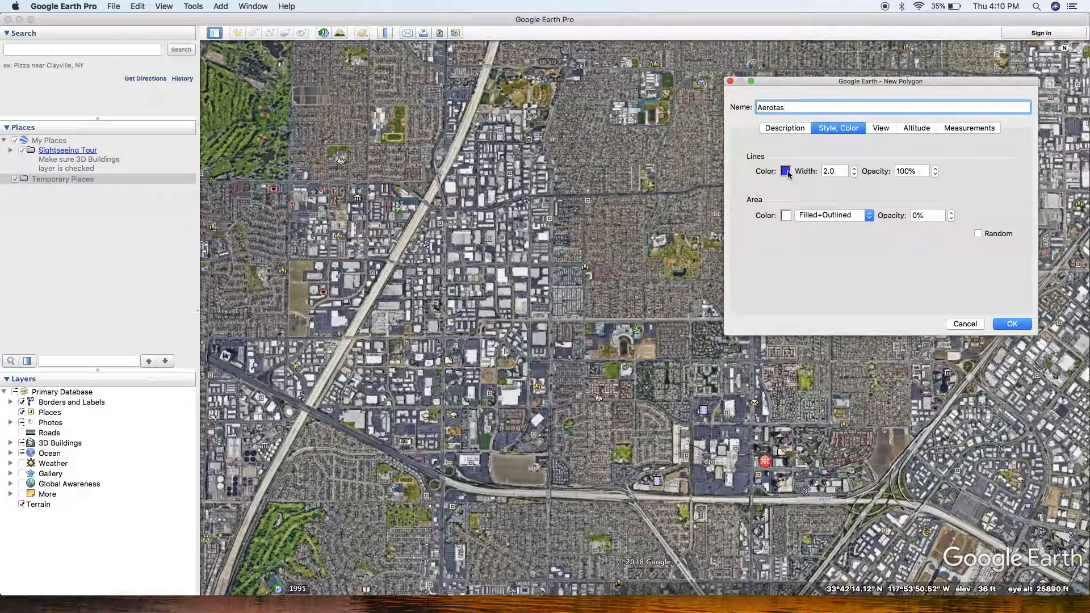
{"action": "left_click", "coordinate": [891, 107]}
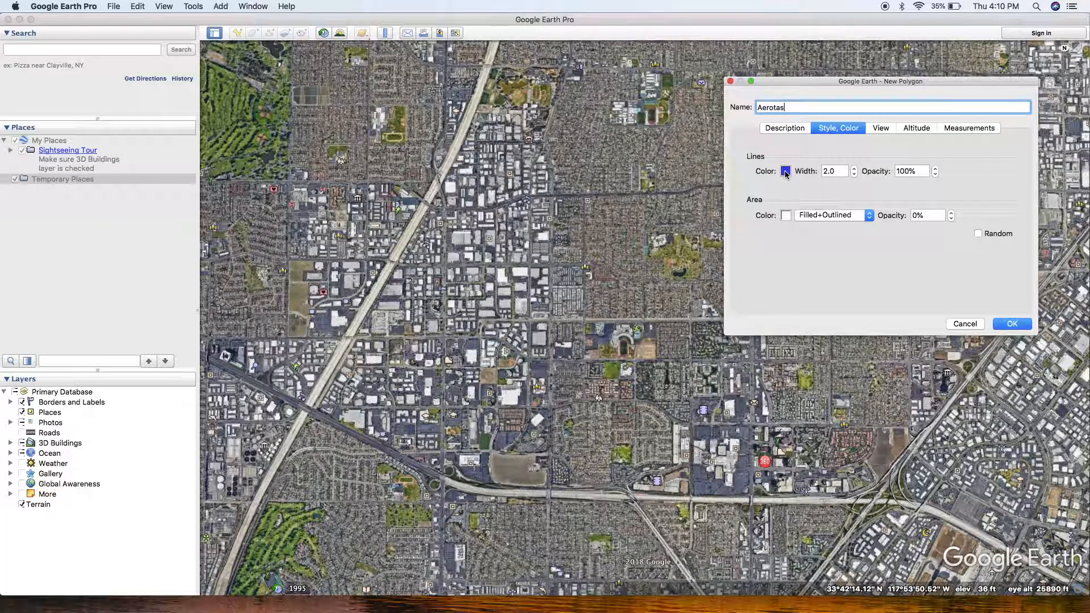
{"action": "left_click", "coordinate": [786, 172]}
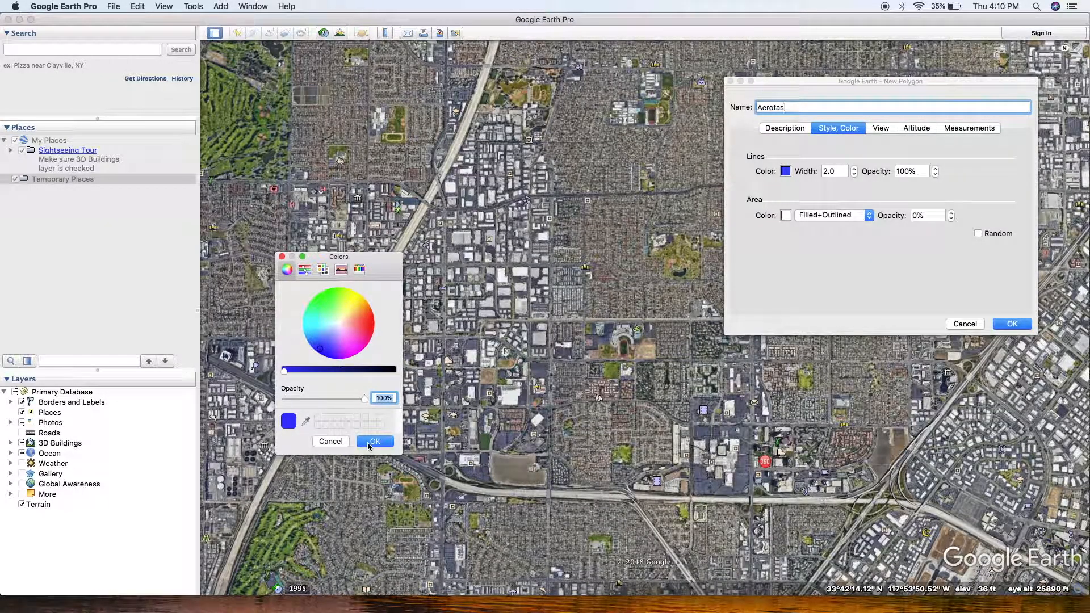
{"action": "left_click", "coordinate": [374, 442]}
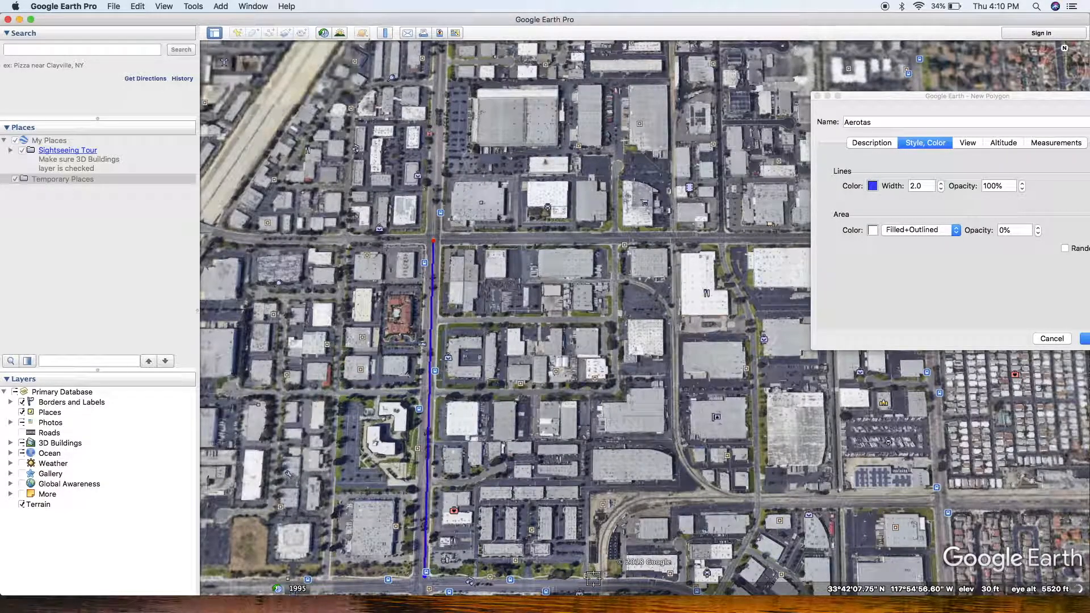
Place corner points so the Aerotas outline follows the streets around the industrial block.
{"action": "left_click", "coordinate": [706, 491]}
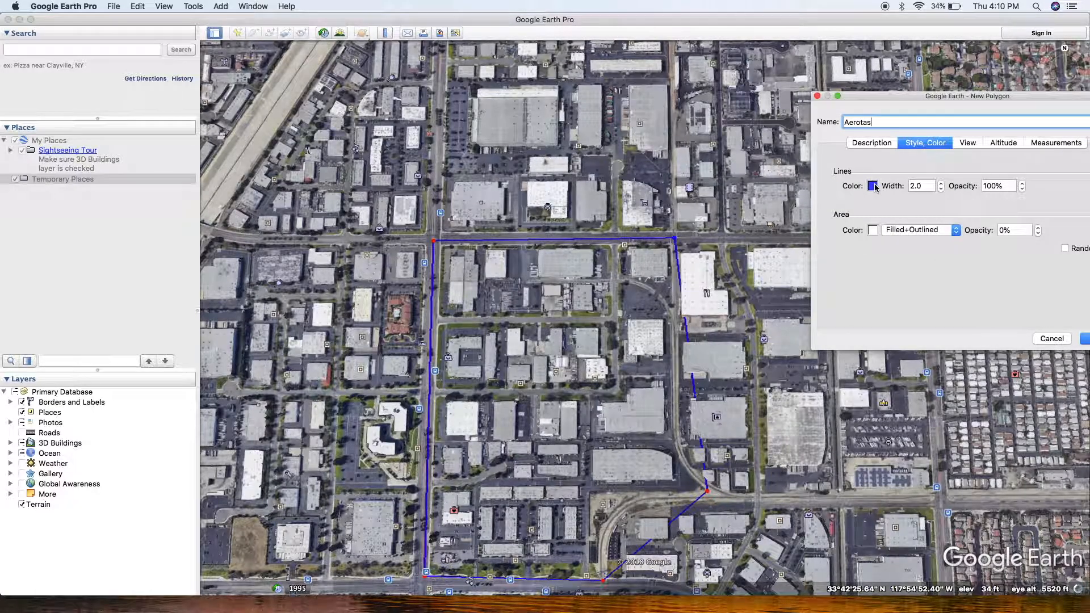
{"action": "left_click", "coordinate": [872, 185]}
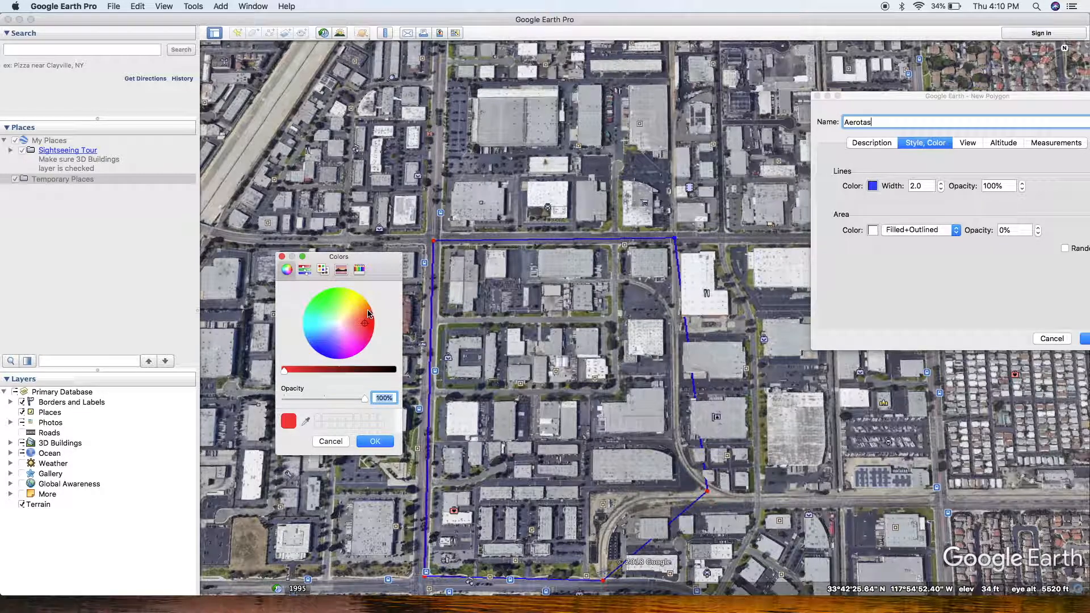
Make the Aerotas outline orange with width 3.0 and finish the polygon into Temporary Places.
{"action": "left_click", "coordinate": [373, 442]}
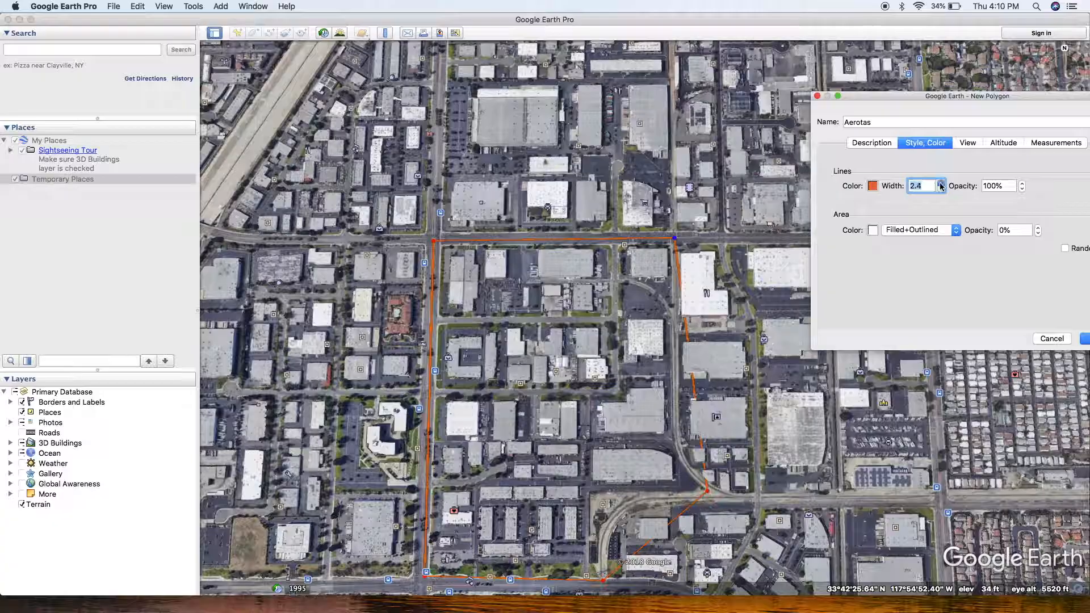
{"action": "left_click", "coordinate": [940, 183]}
{"action": "type", "text": "3"}
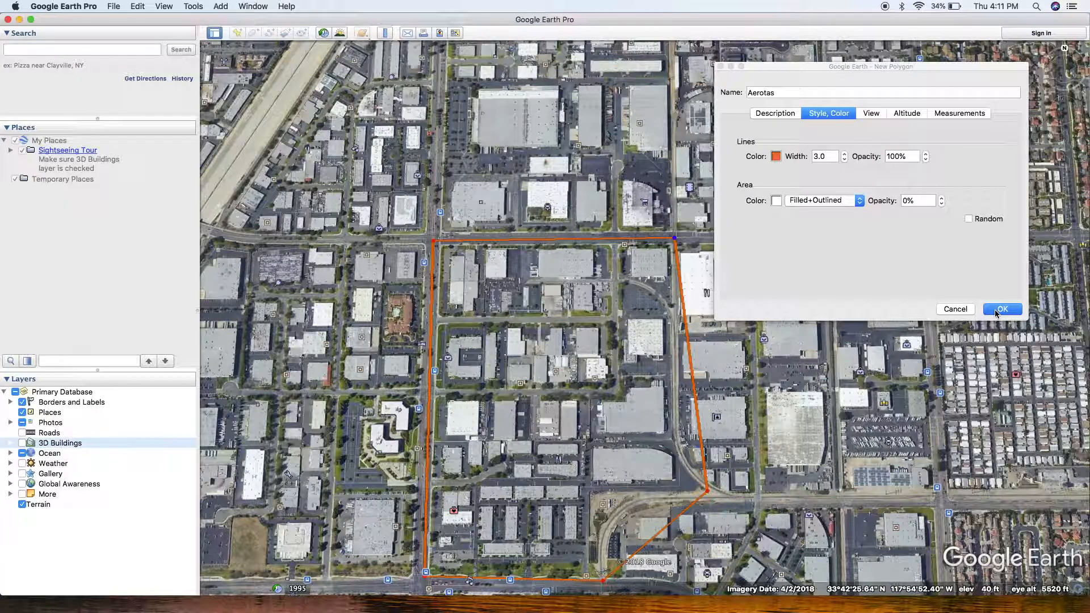
{"action": "left_click", "coordinate": [1002, 309]}
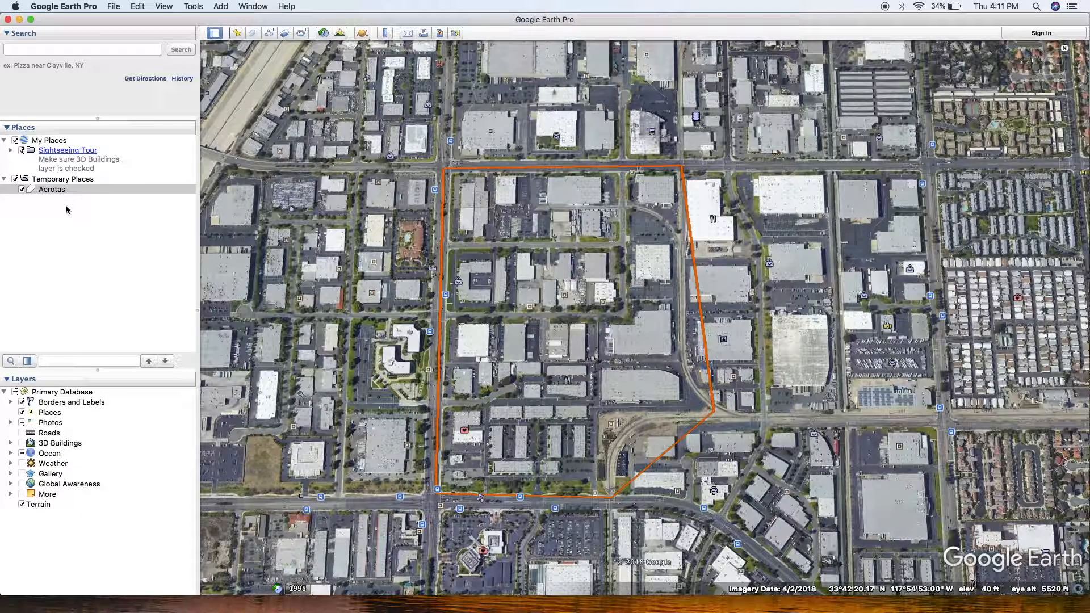
Choose Save Place As for the Aerotas place under Temporary Places.
{"action": "right_click", "coordinate": [52, 190]}
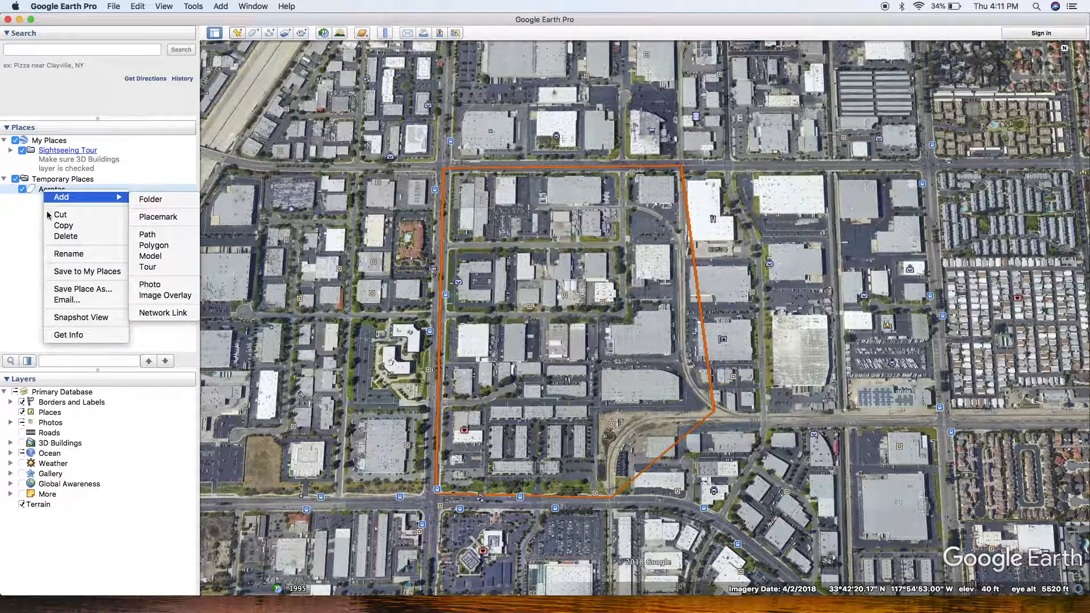
{"action": "mouse_move", "coordinate": [83, 288]}
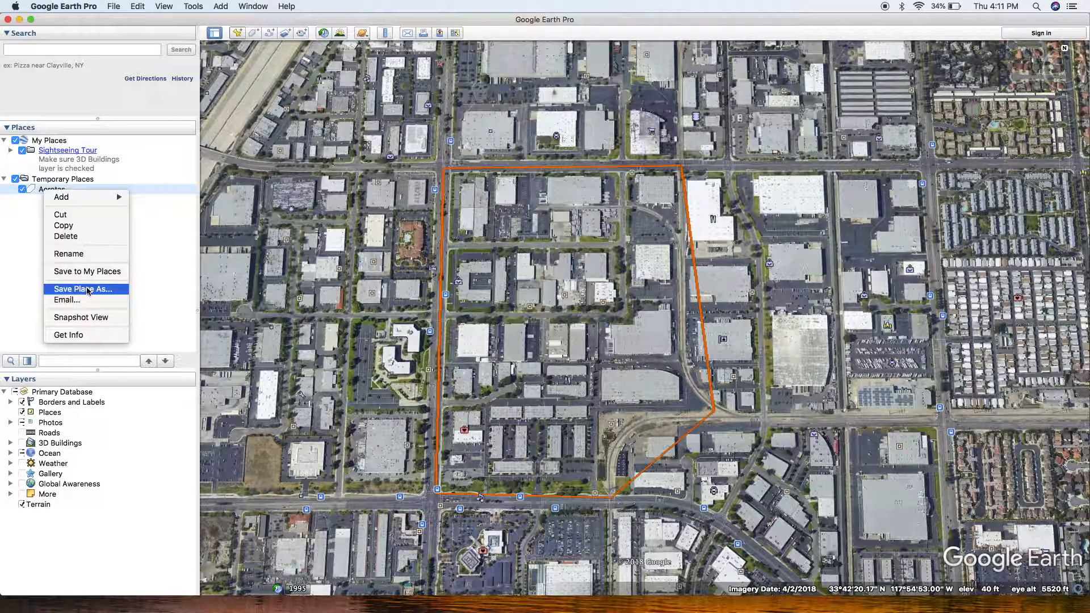
{"action": "left_click", "coordinate": [83, 289]}
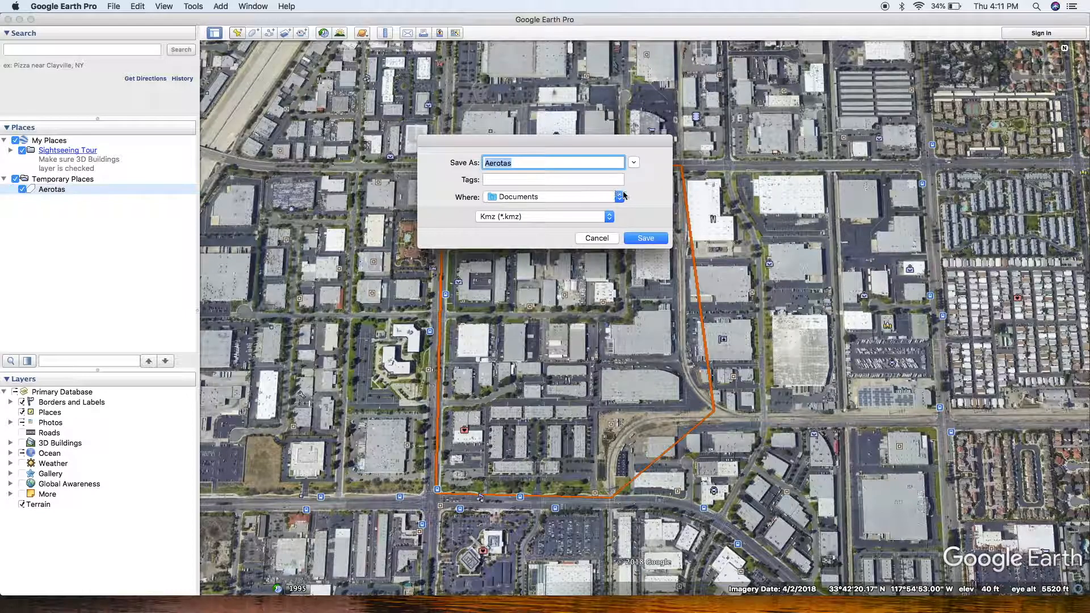
Save Aerotas as a KMZ file in Documents.
{"action": "left_click", "coordinate": [618, 196]}
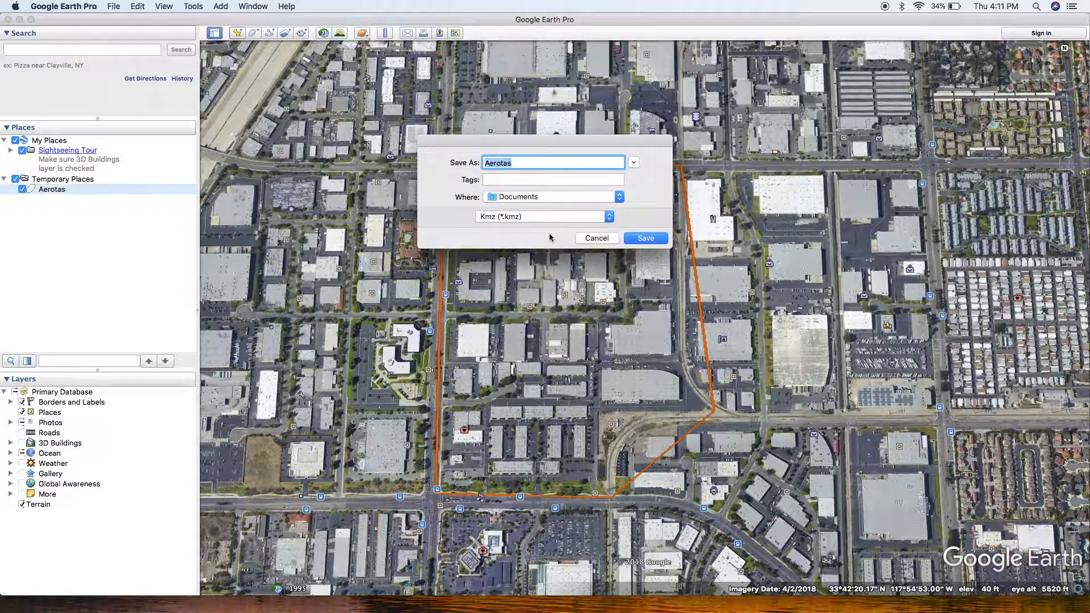
{"action": "mouse_move", "coordinate": [492, 220]}
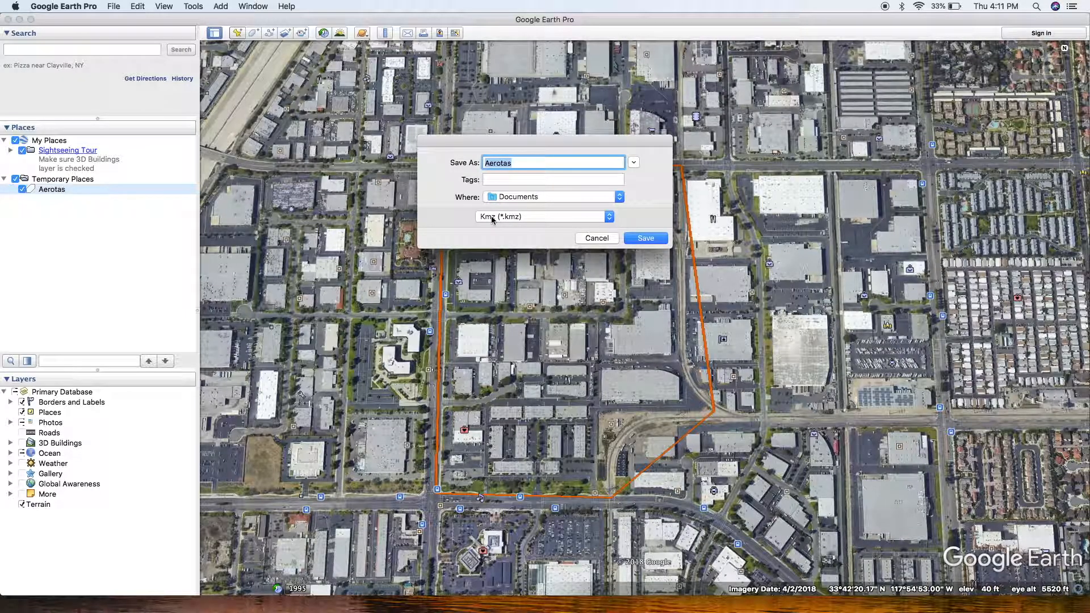
{"action": "left_click", "coordinate": [645, 237]}
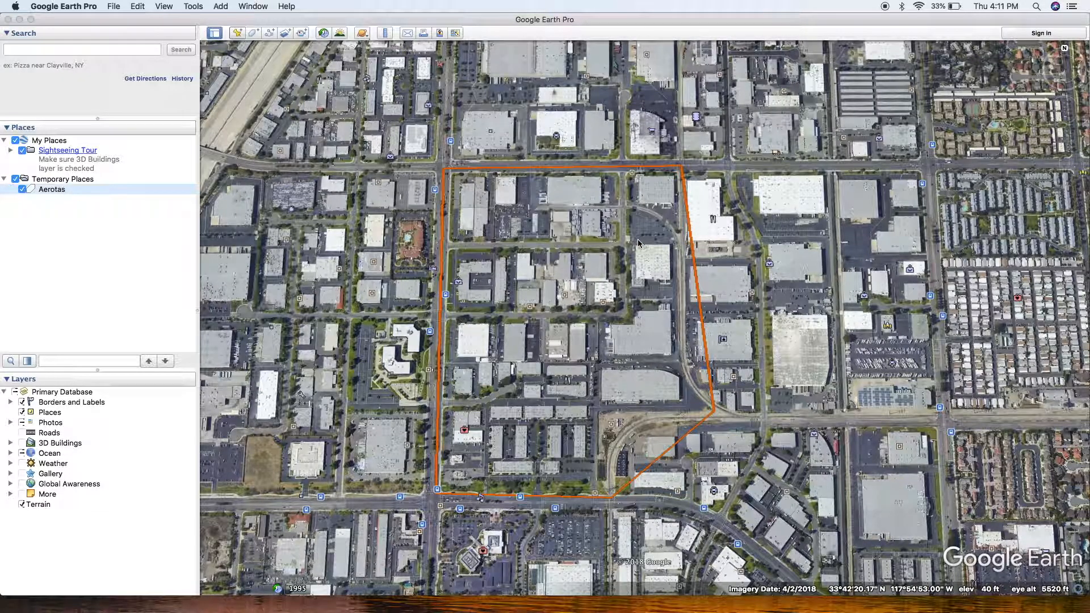